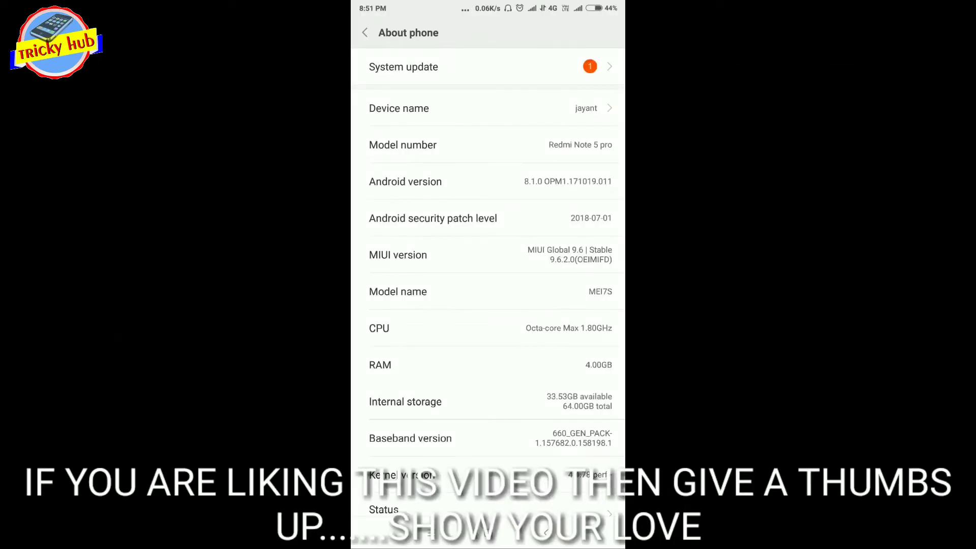
Review the About phone details, then return to the main Settings list.
{"action": "scroll", "scroll_direction": "down", "scroll_amount": 3}
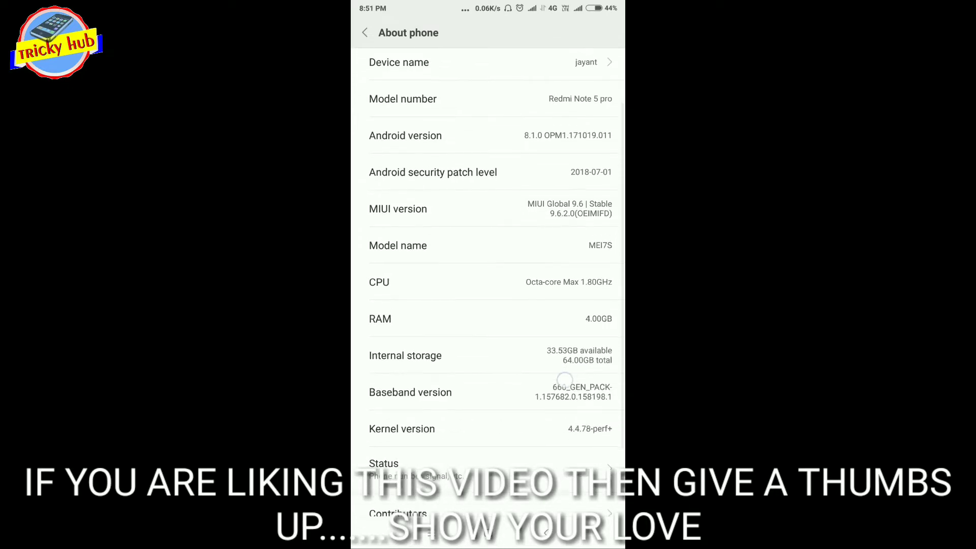
{"action": "scroll", "scroll_direction": "down", "scroll_amount": 3}
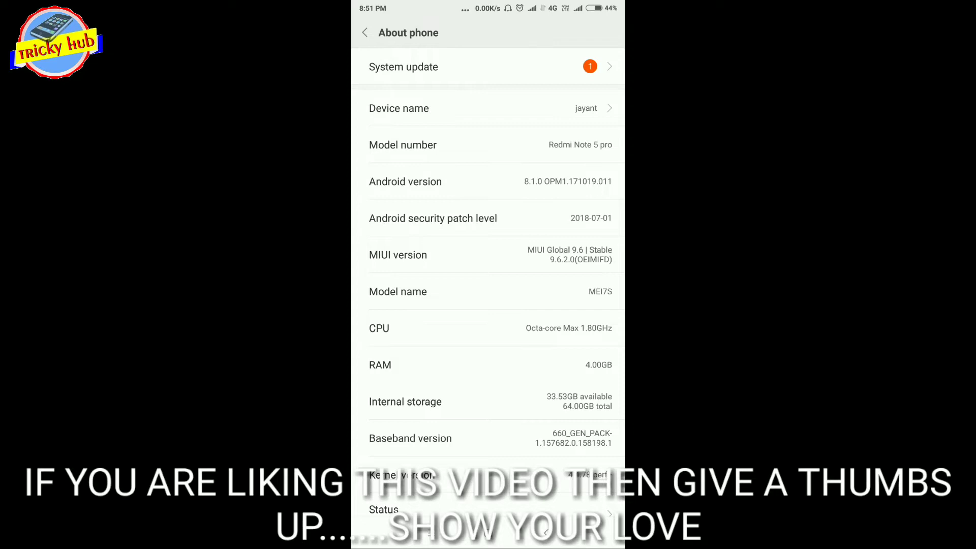
{"action": "left_click", "coordinate": [364, 33]}
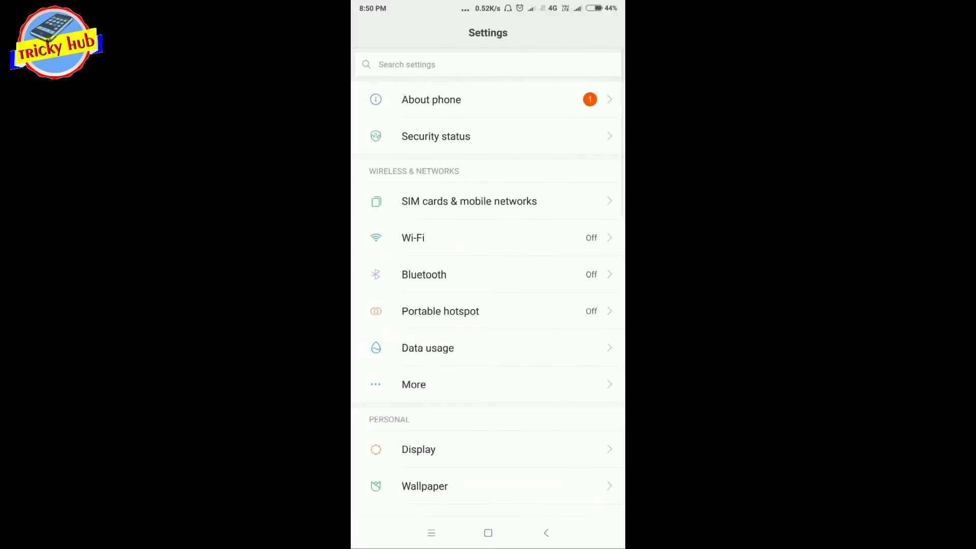
Show the V9.6.3.0.OEIMIFD update screen with the 344M package beside the 680M variant.
{"action": "left_click", "coordinate": [431, 100]}
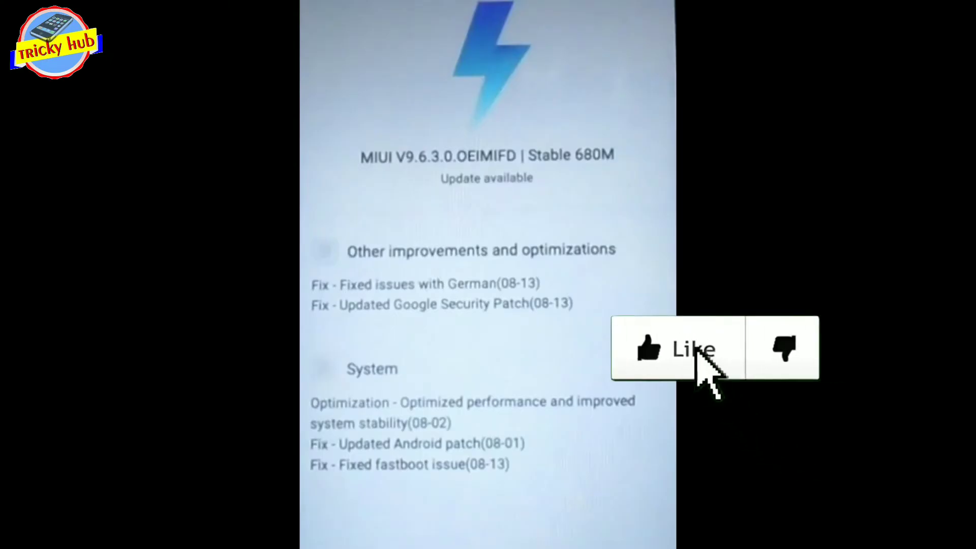
{"action": "left_click", "coordinate": [675, 349]}
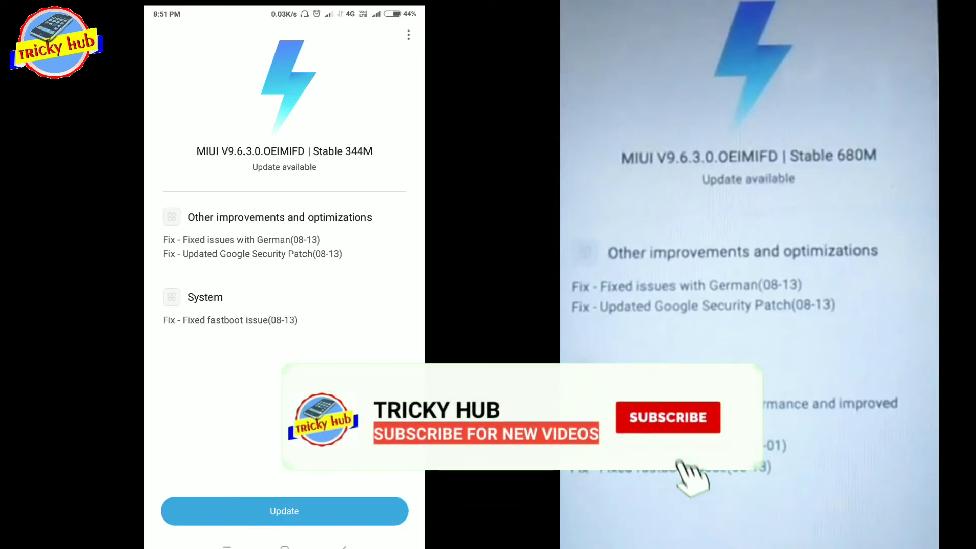
Leave the Updater comparison and bring up the YouTube channel's home page with its uploads.
{"action": "left_click", "coordinate": [666, 417]}
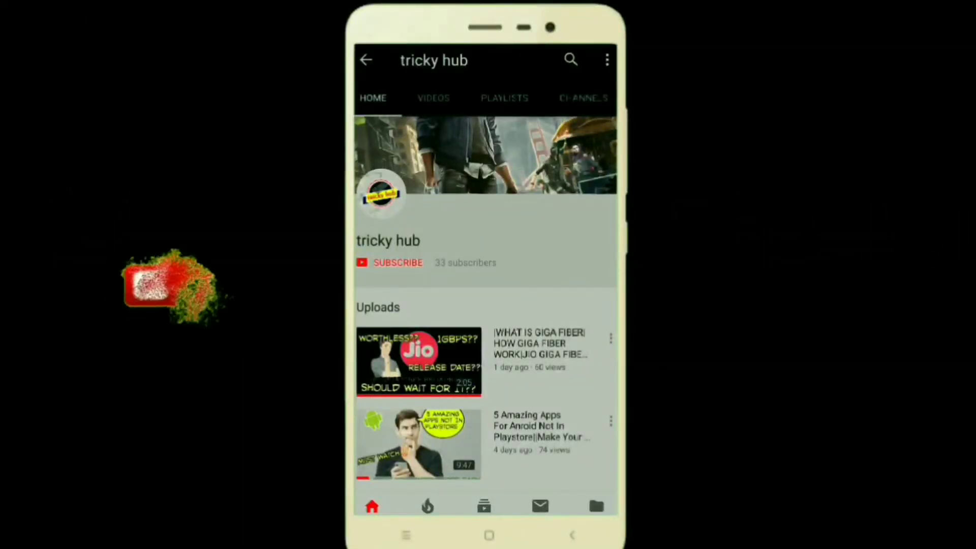
Subscribe to the channel and enable all notifications via the bell.
{"action": "left_click", "coordinate": [398, 262]}
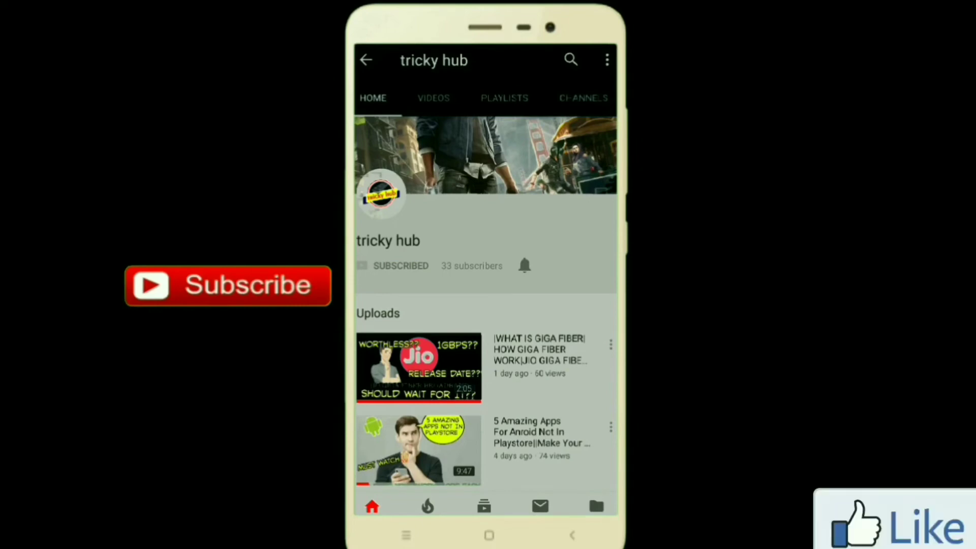
{"action": "left_click", "coordinate": [524, 265]}
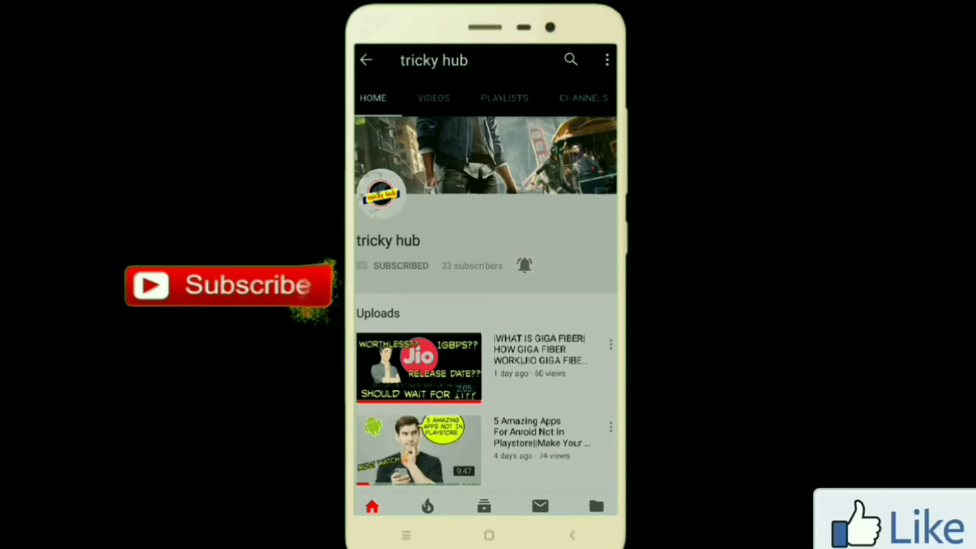
{"action": "left_click", "coordinate": [523, 265]}
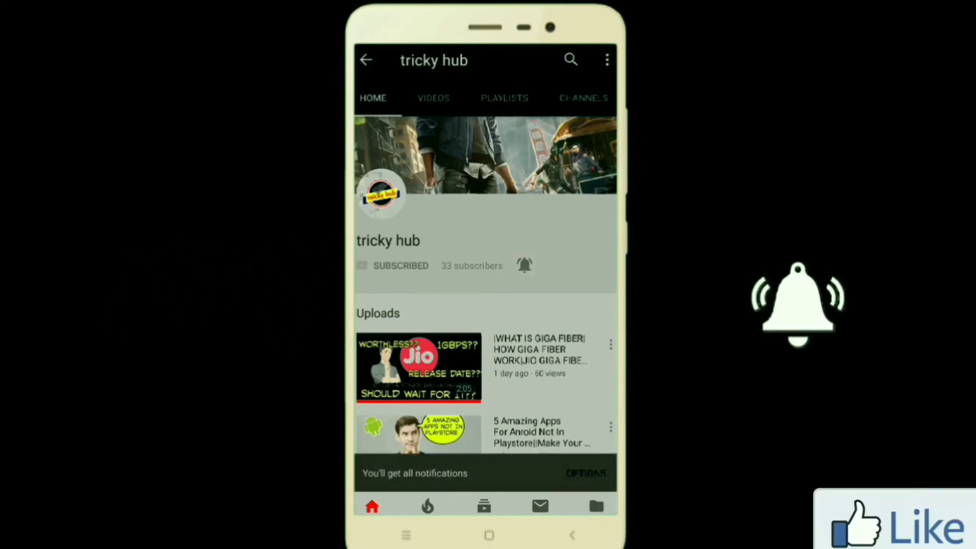